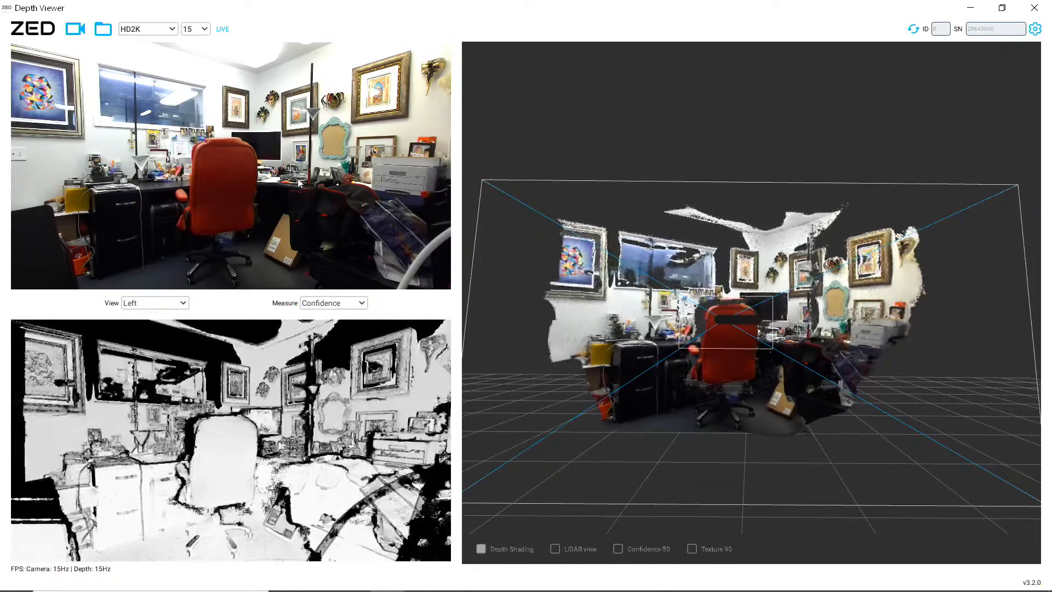
# Clear the T1 measurement marker from the live office point cloud view.
pyautogui.click(135, 159)
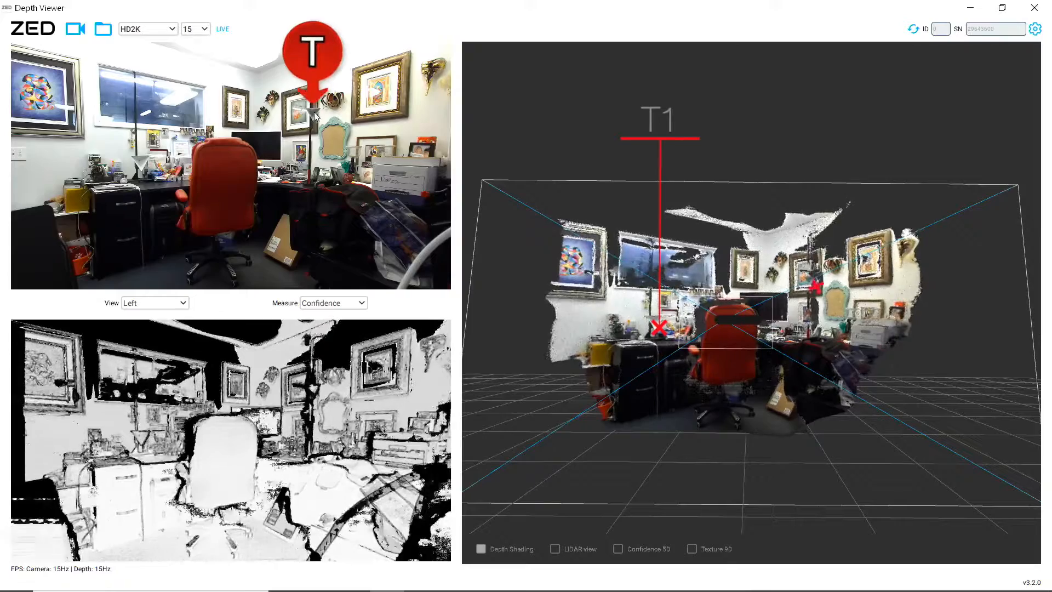
pyautogui.click(814, 287)
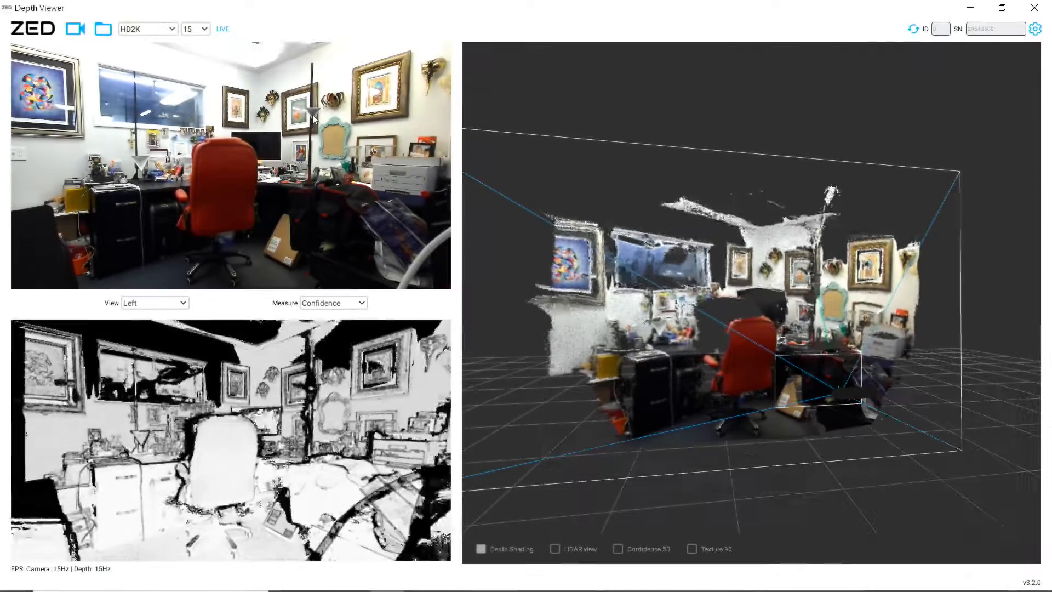
# Pick a desk point reading 2.34 m, then orbit to an angled view of the measurement.
pyautogui.click(830, 395)
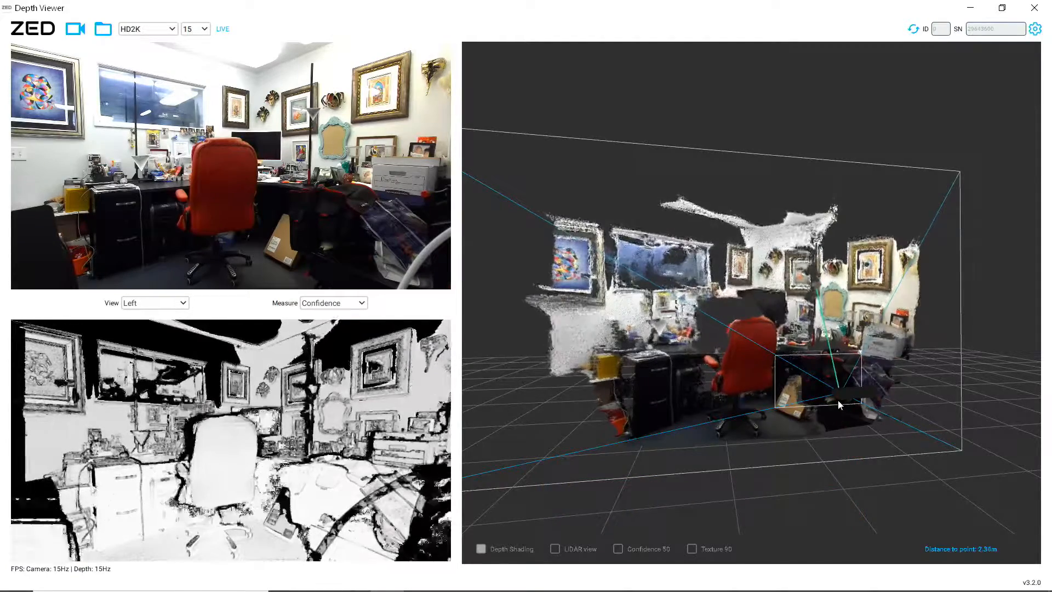
pyautogui.moveTo(839, 404); pyautogui.dragTo(771, 389)
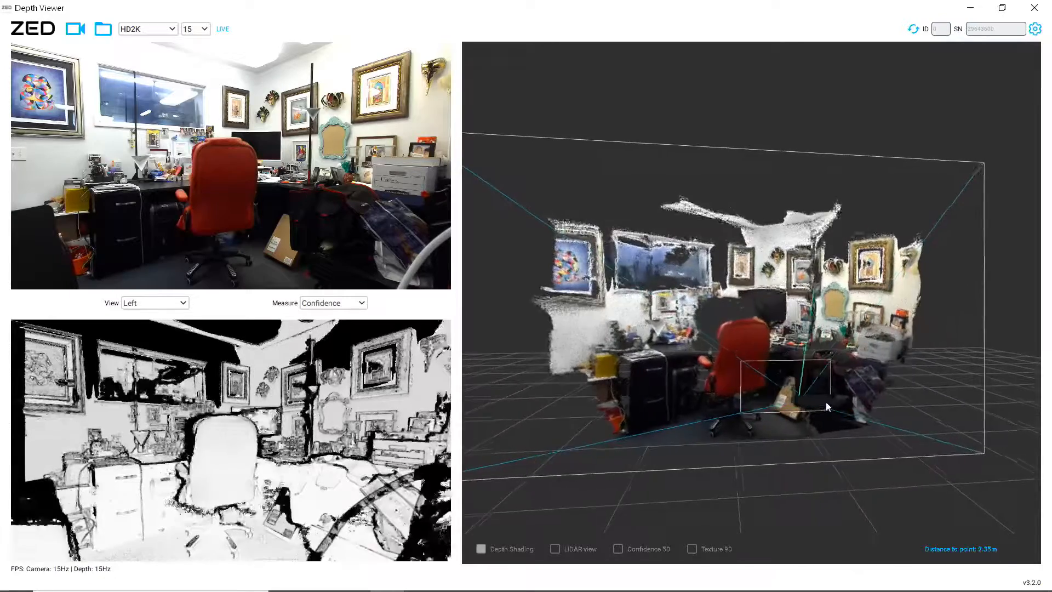
pyautogui.moveTo(827, 407); pyautogui.dragTo(792, 412)
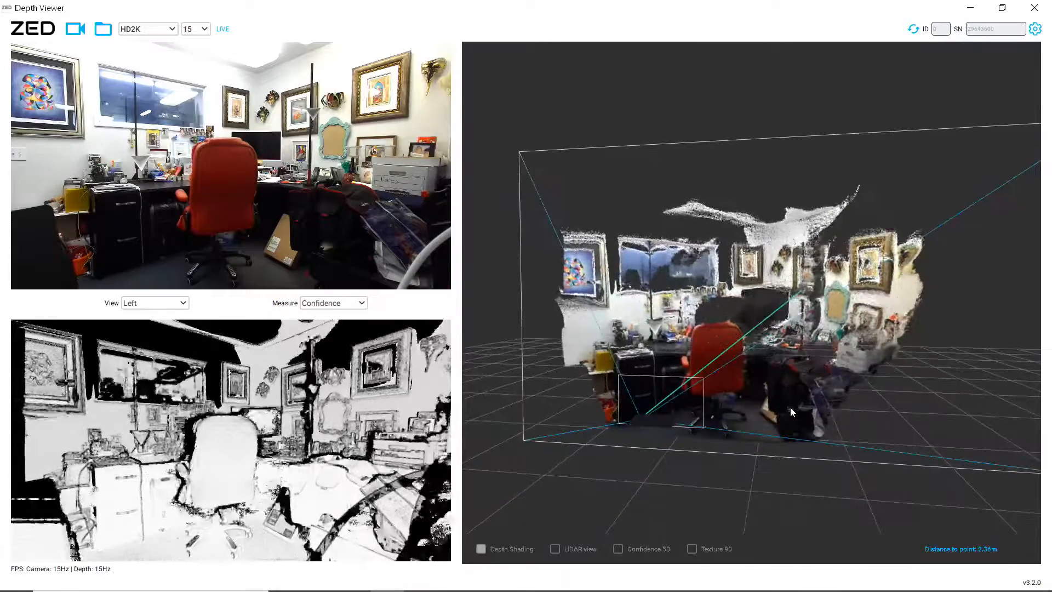